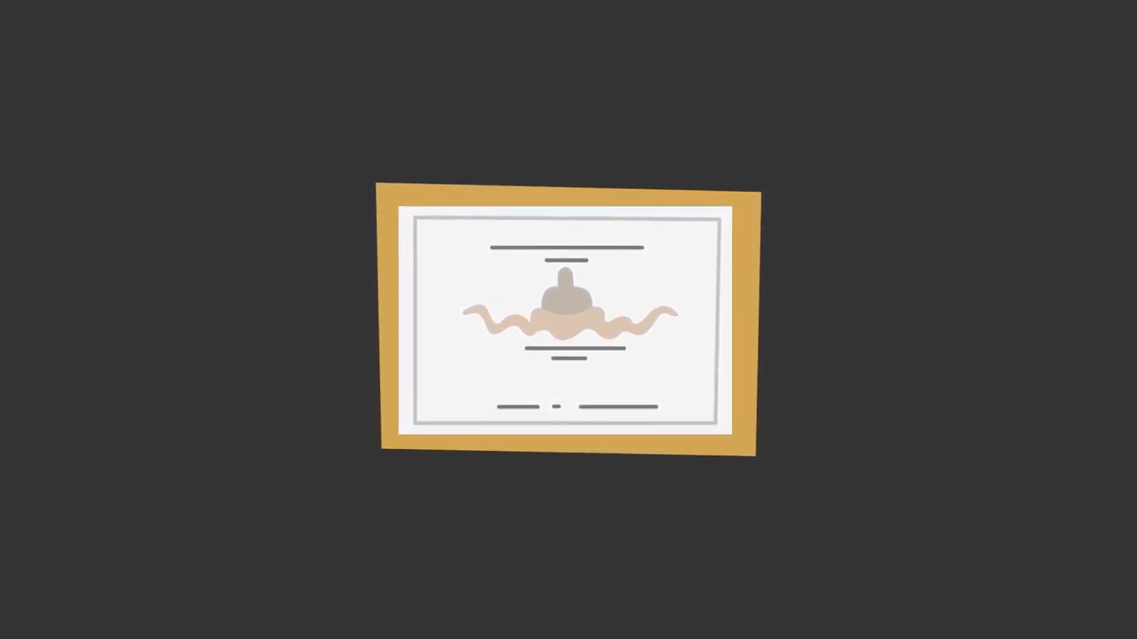
- Slide the gold-framed certificate from the centre to the left side of the dark background
drag(568, 320, 249, 320)
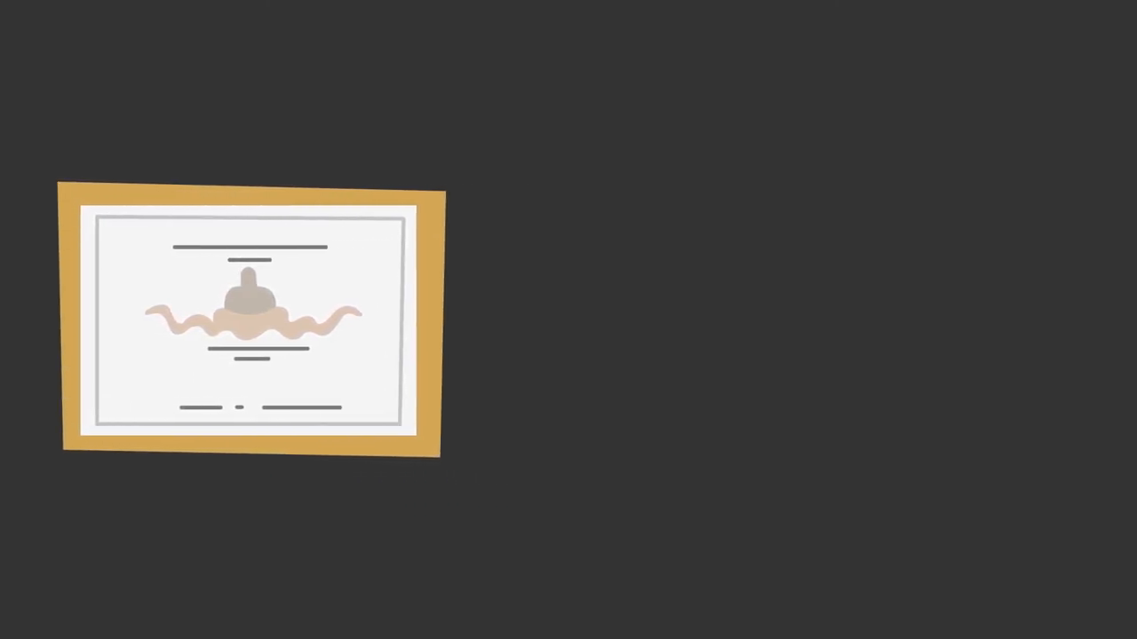